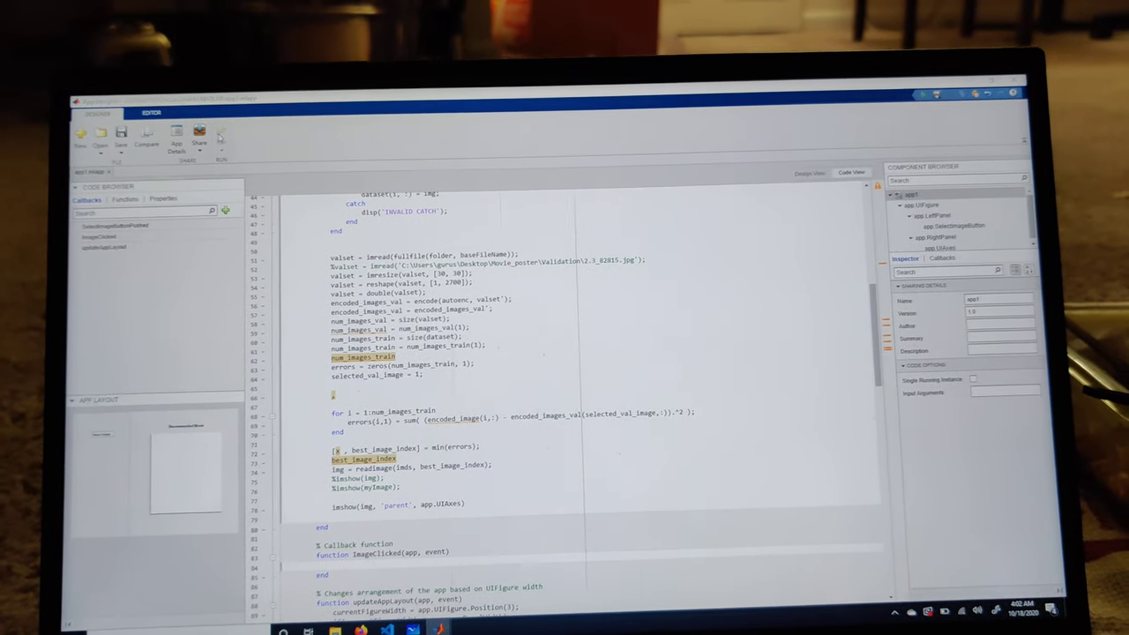
# - Run the recommender app and pick the second poster from the Validation folder
pyautogui.click(226, 132)
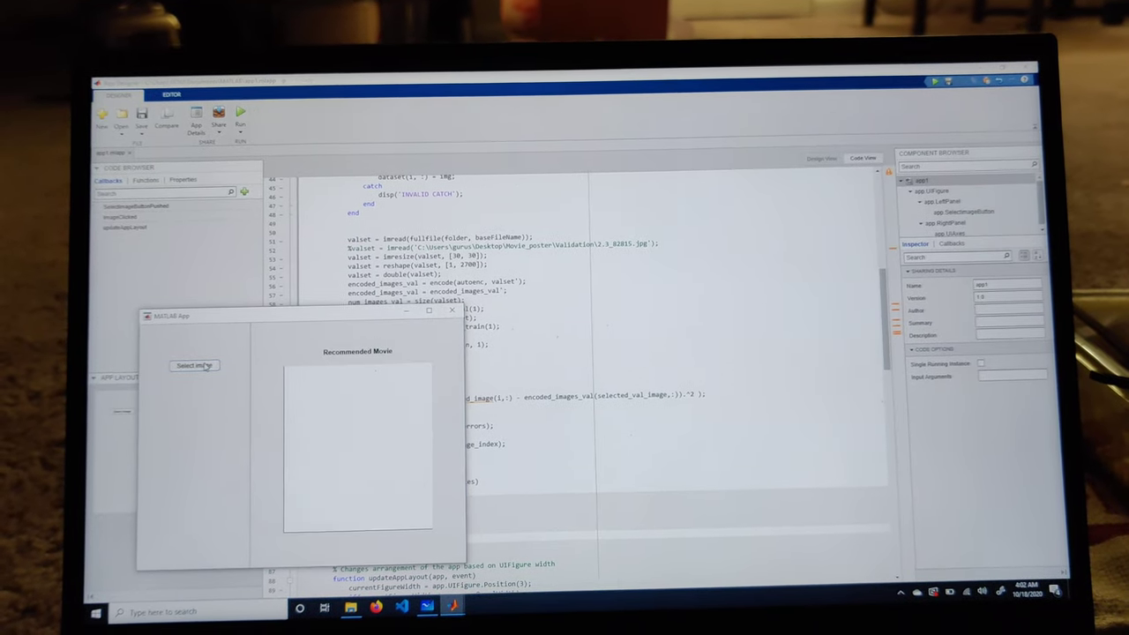
pyautogui.click(193, 365)
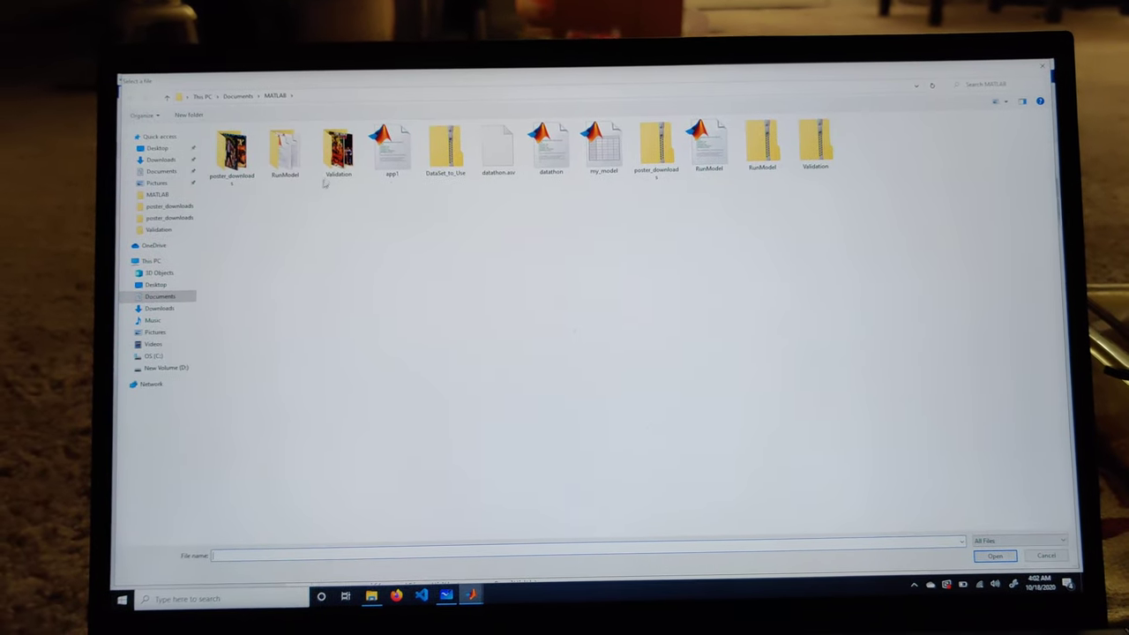
pyautogui.doubleClick(339, 148)
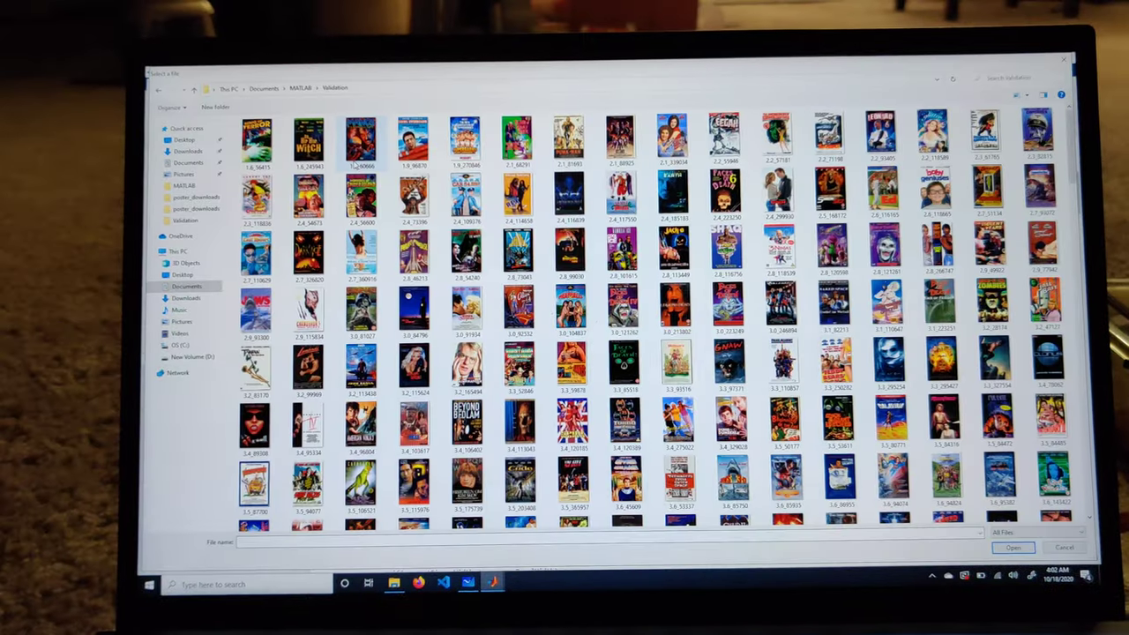
pyautogui.click(307, 139)
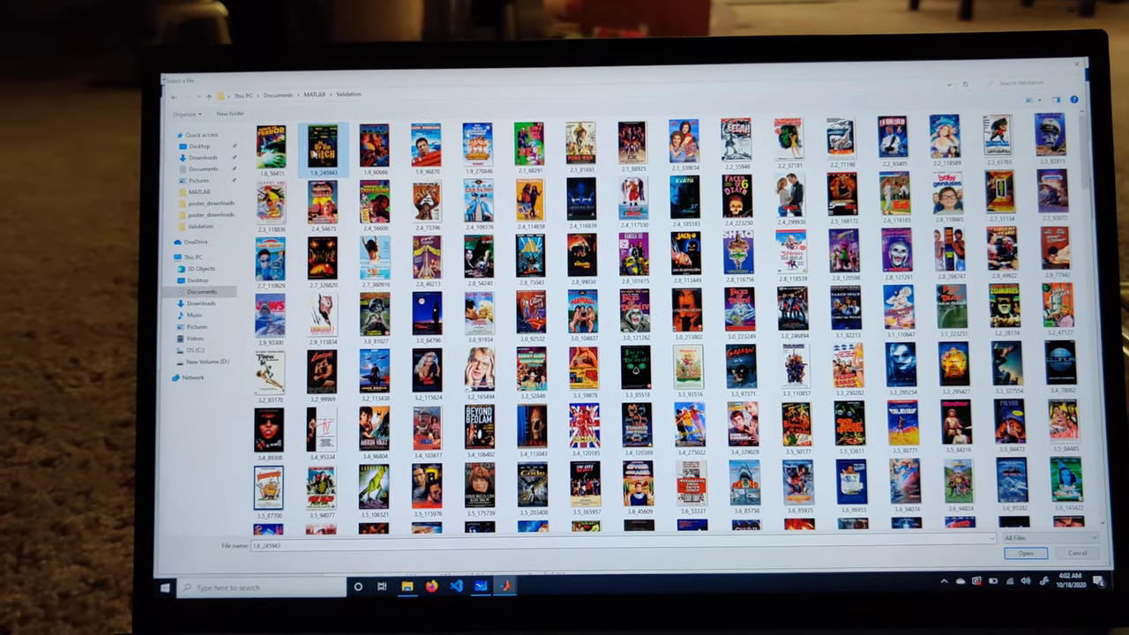